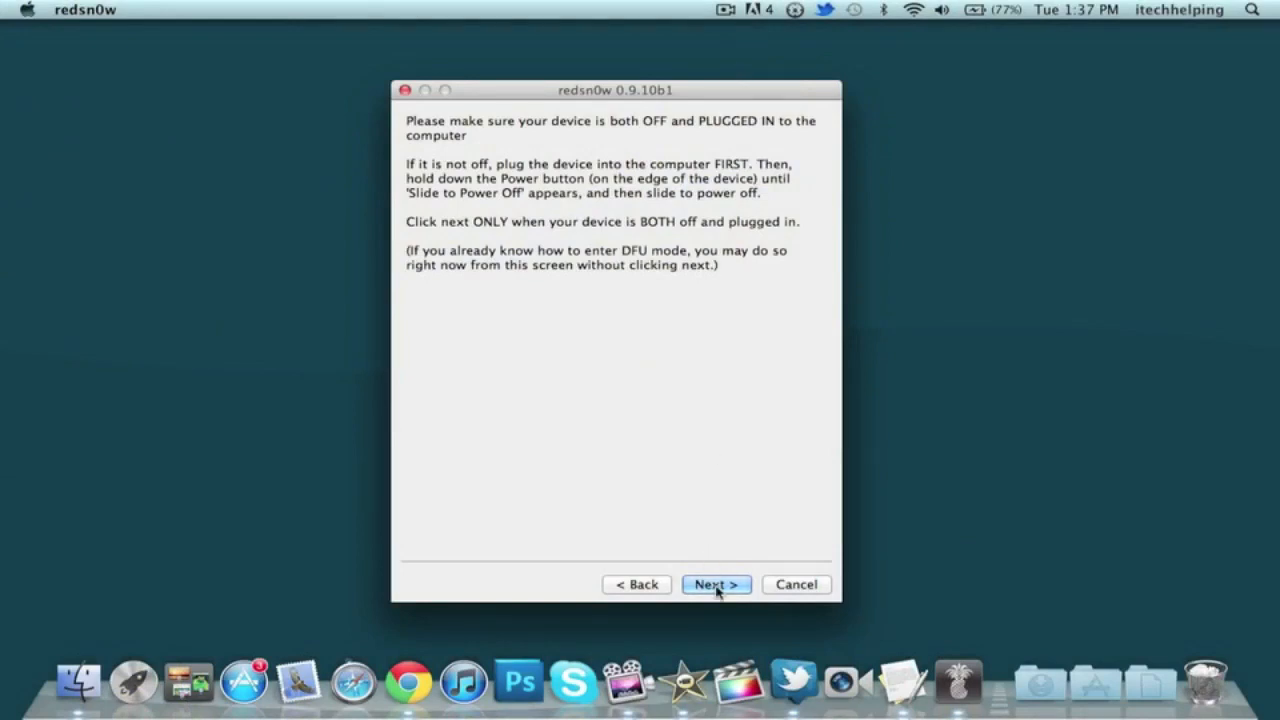
mouse_move(684, 504)
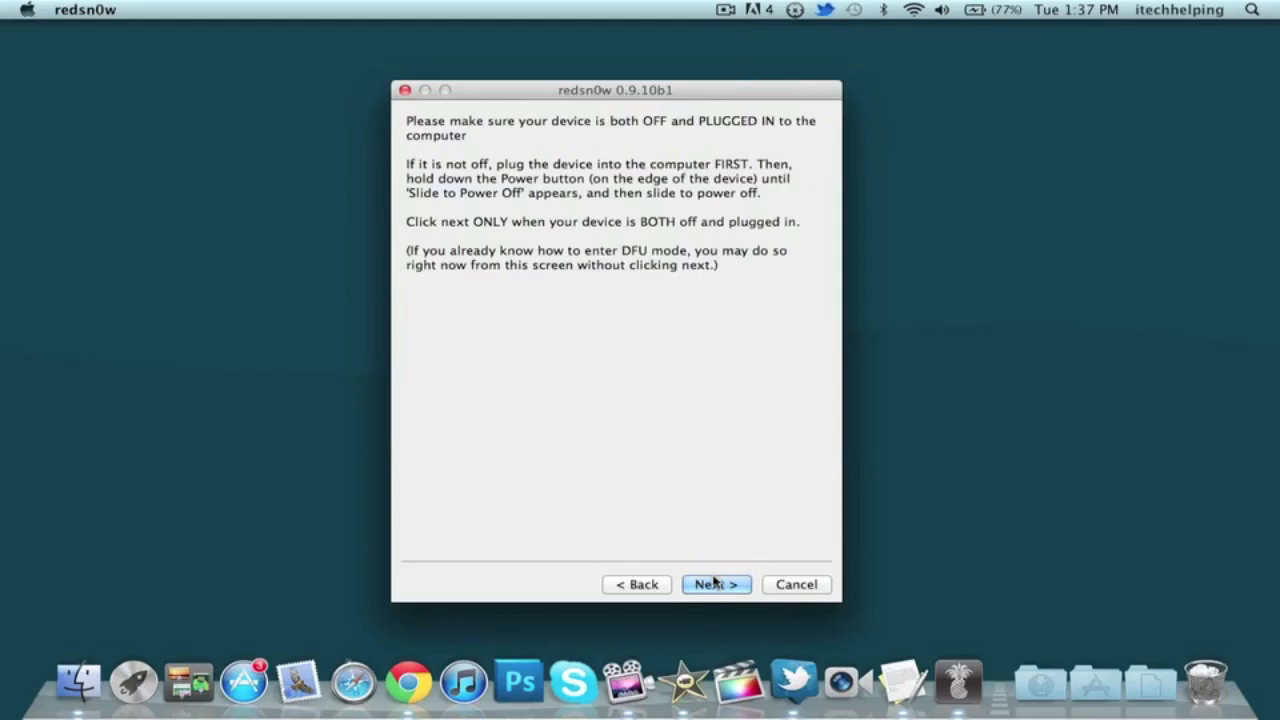
Confirm the iPod is off and plugged in to reach the DFU instructions
click(716, 584)
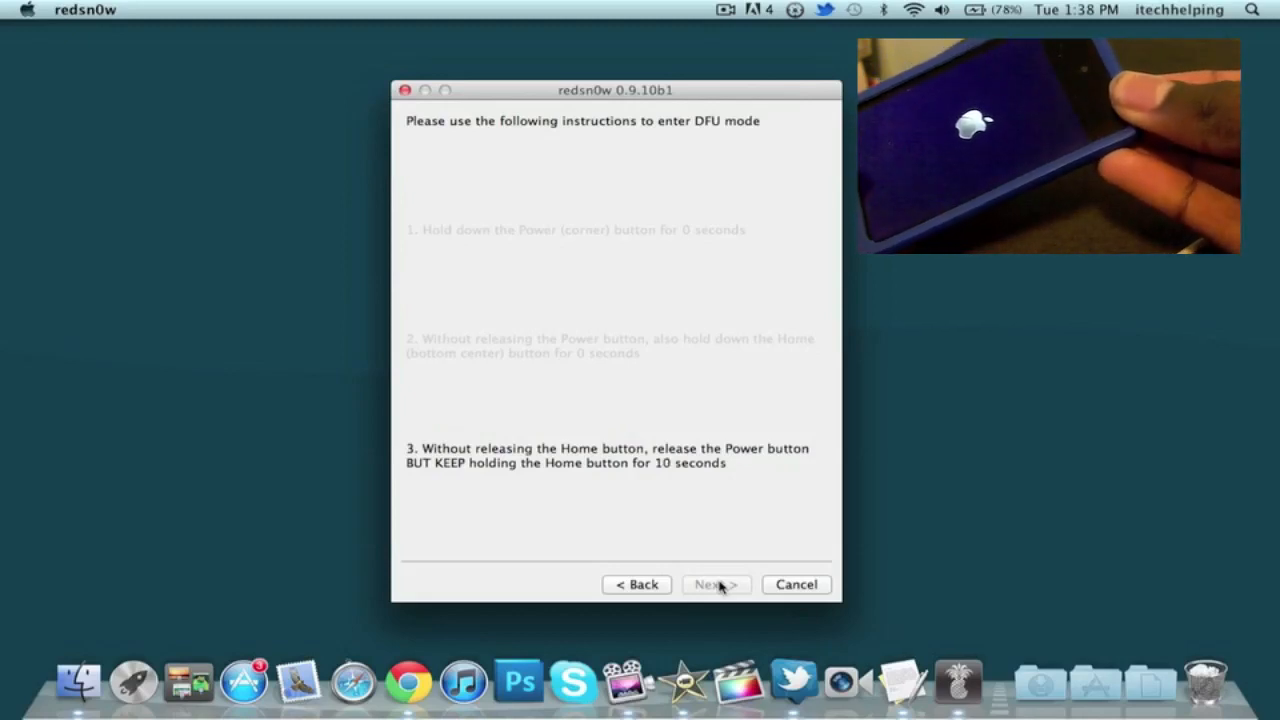
Advance through the hold-Power, Power+Home, release-Power DFU steps until the iPod is recognised
click(716, 584)
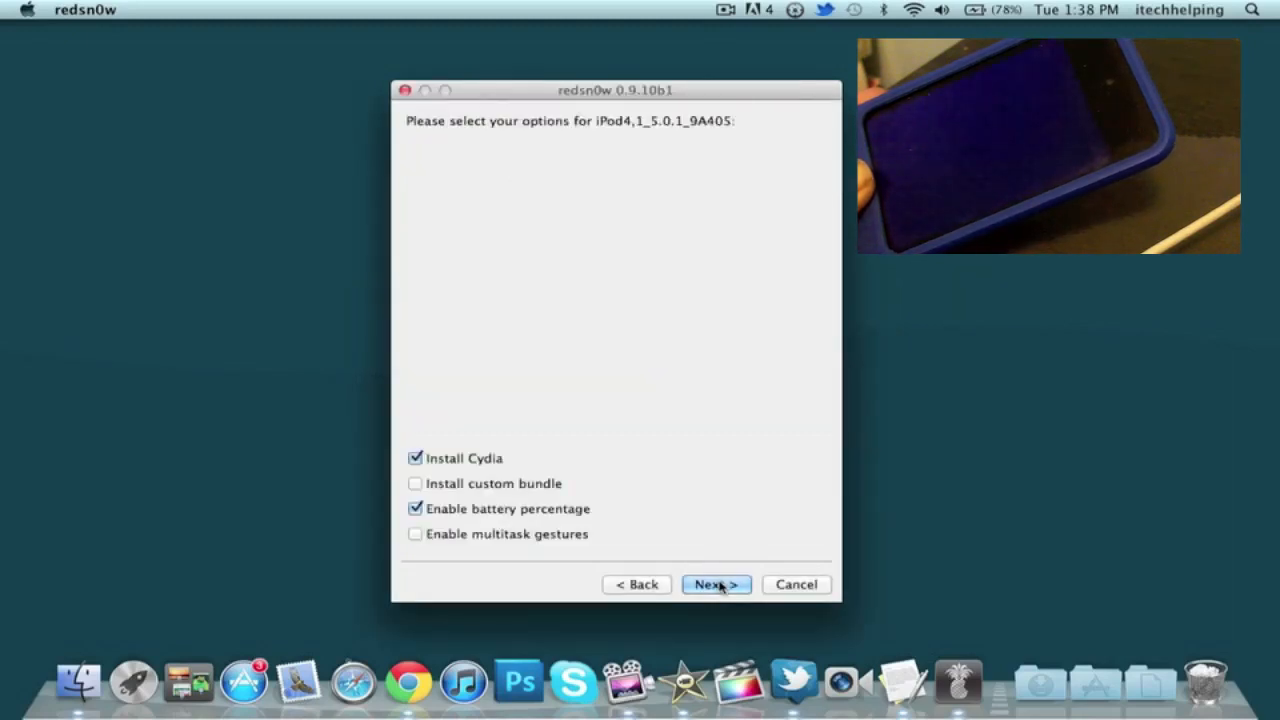
mouse_move(560, 312)
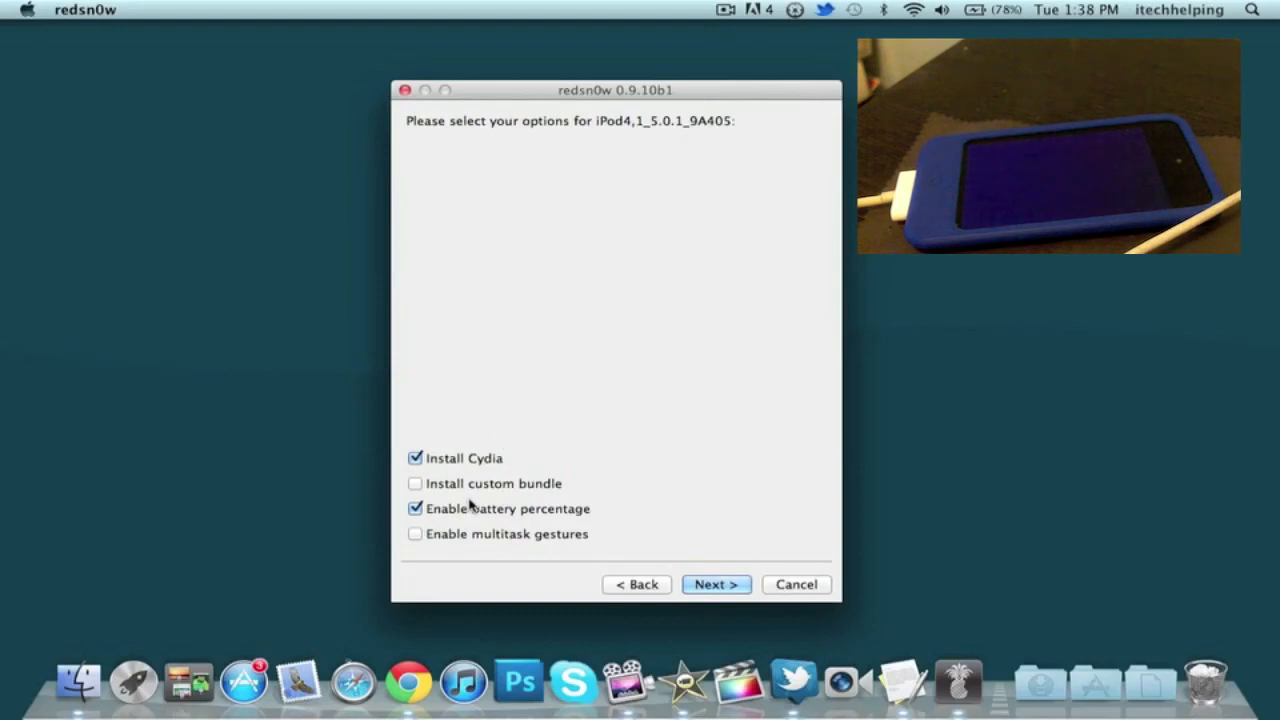
Uncheck Enable battery percentage, keep Install Cydia checked, and begin the jailbreak
click(416, 508)
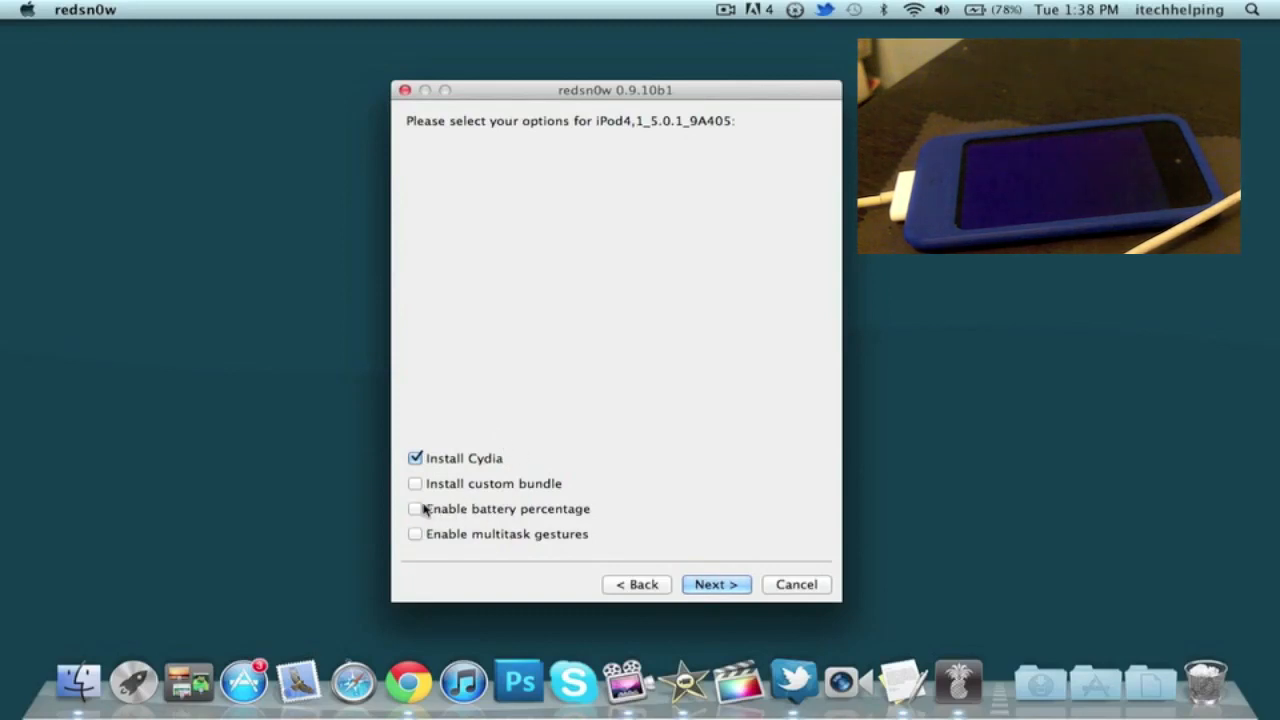
click(716, 584)
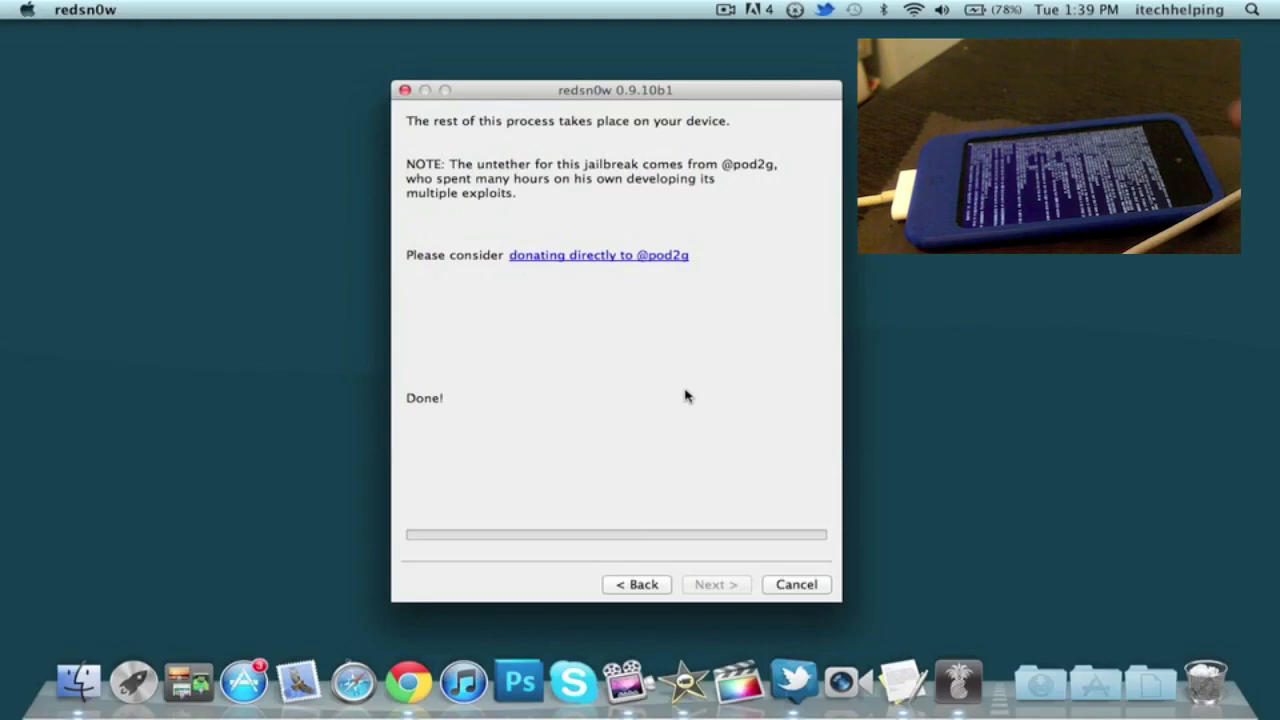
mouse_move(744, 276)
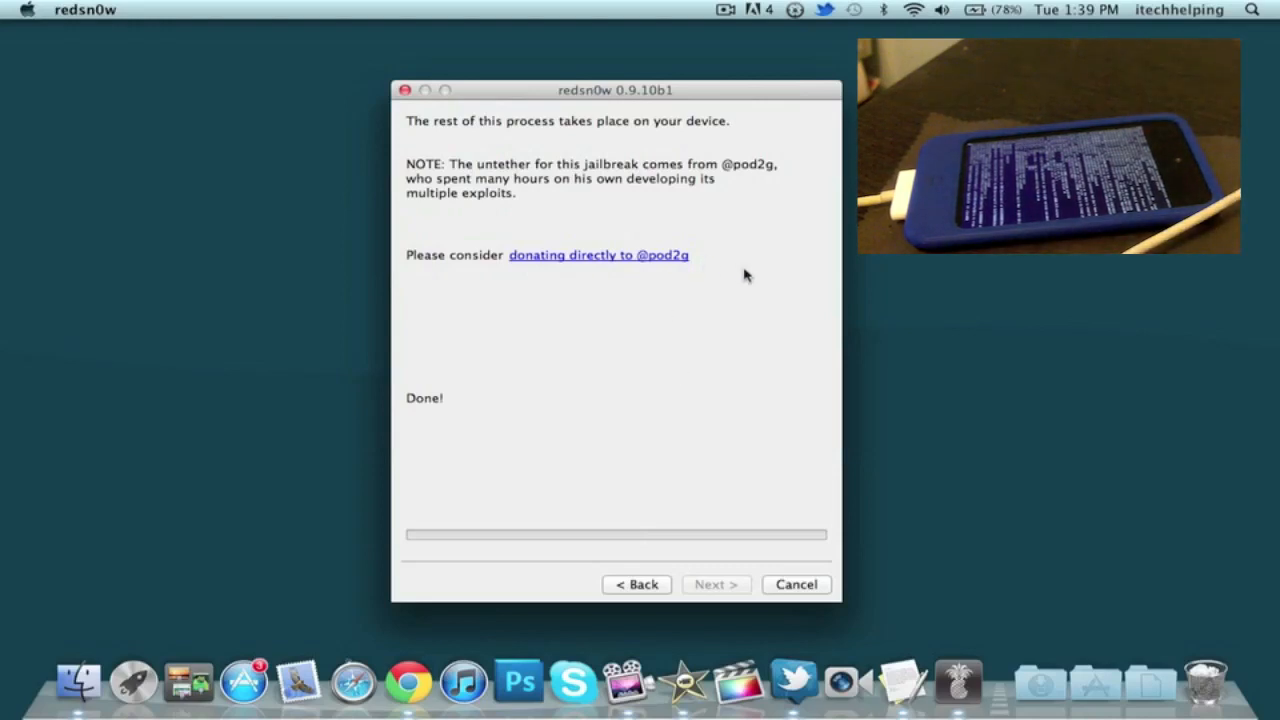
mouse_move(768, 504)
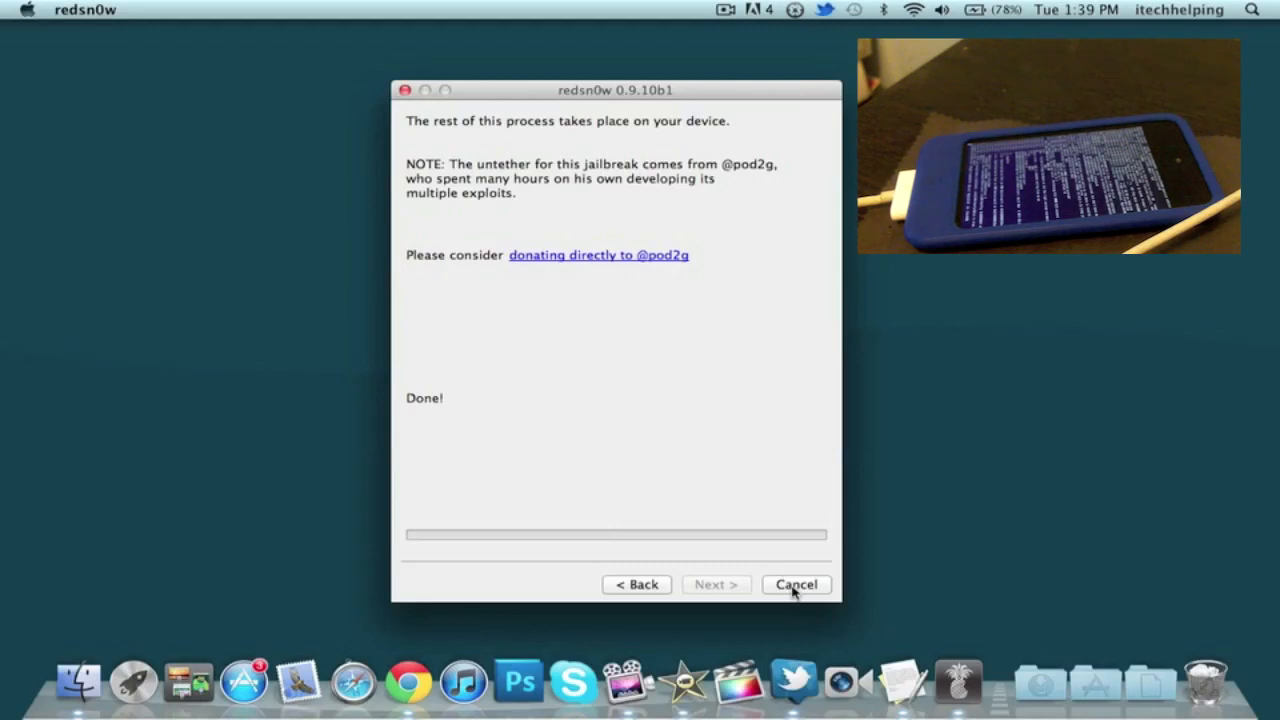
Quit redsn0w from the Done! screen via Cancel, leaving the desktop showing
click(796, 584)
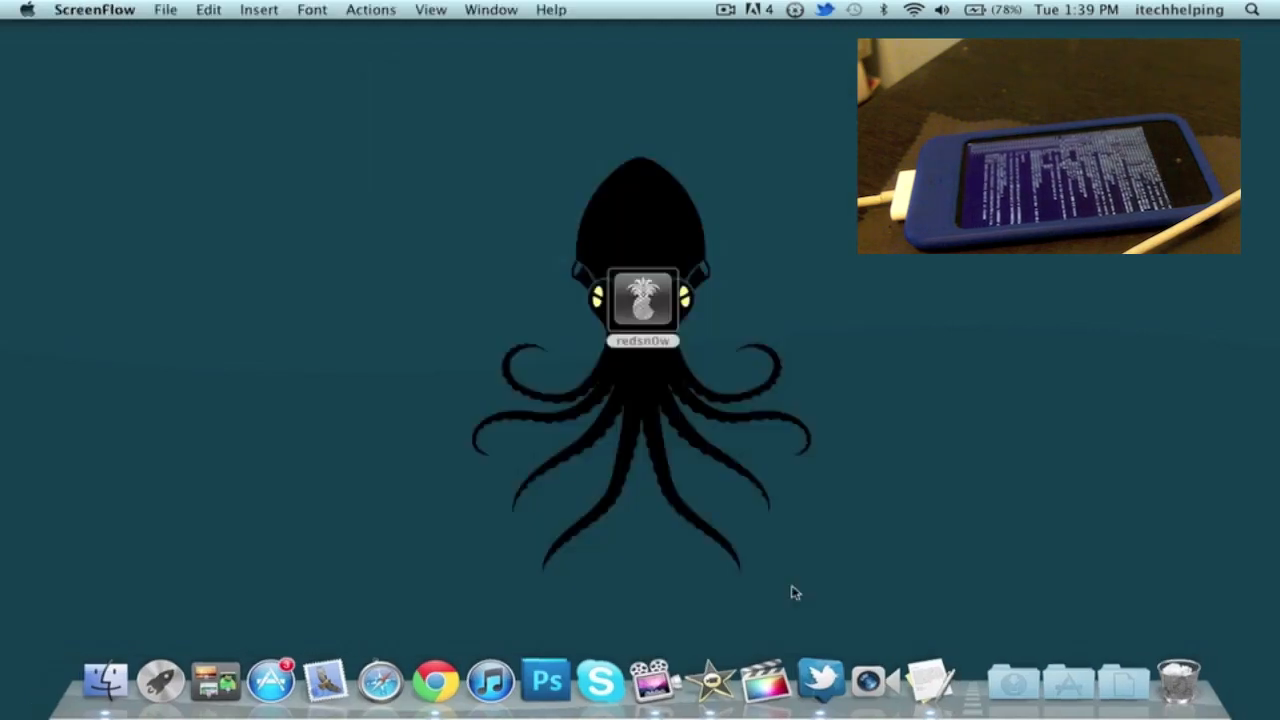